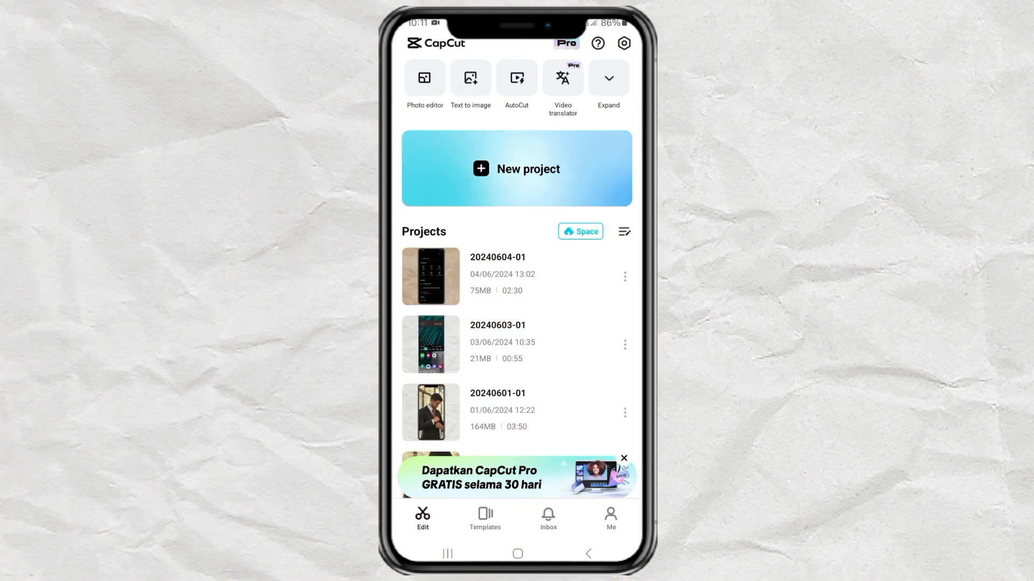
Start a new project and add the stock black 00:06 background clip to it
left_click(517, 169)
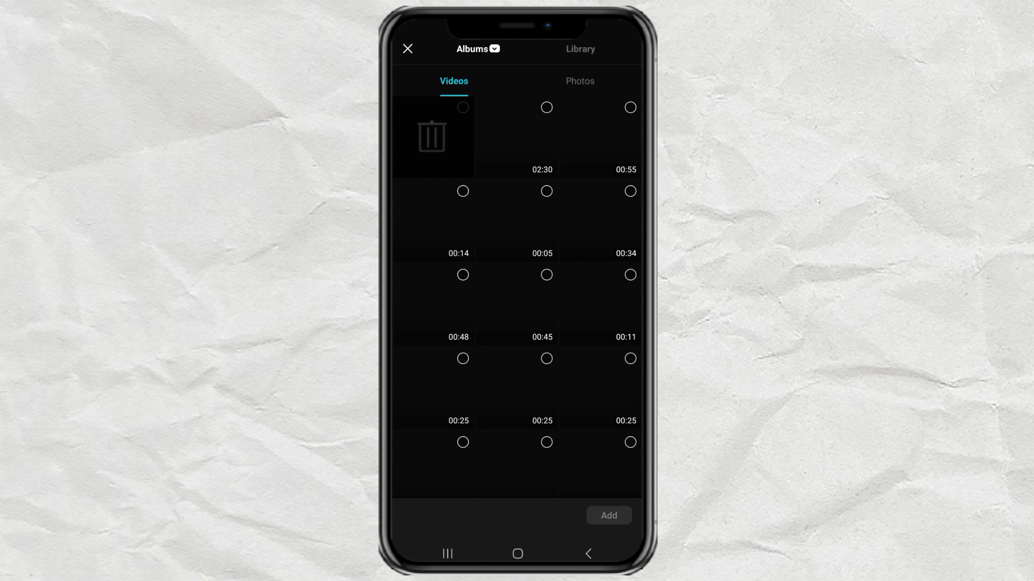
left_click(580, 49)
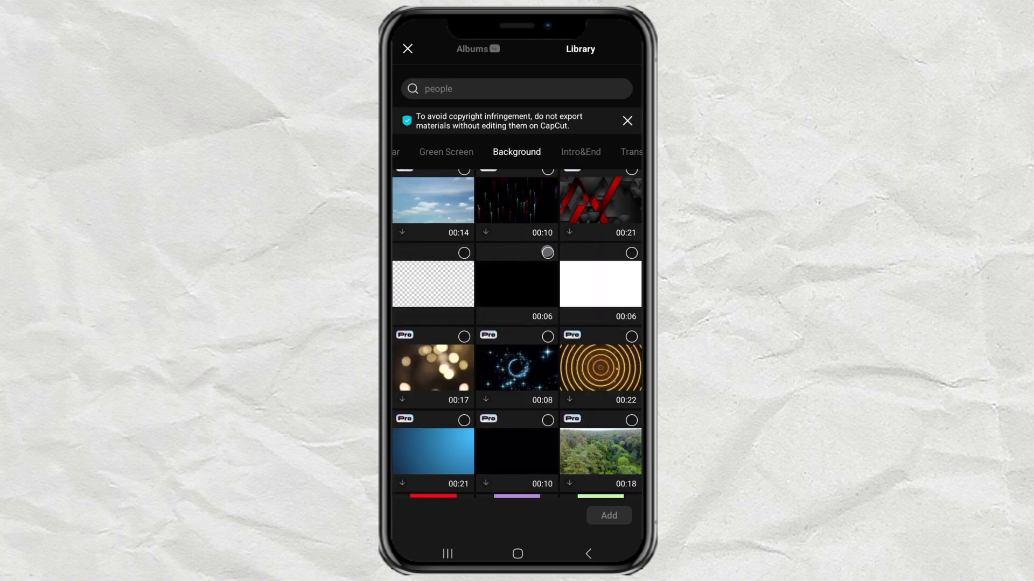
left_click(516, 283)
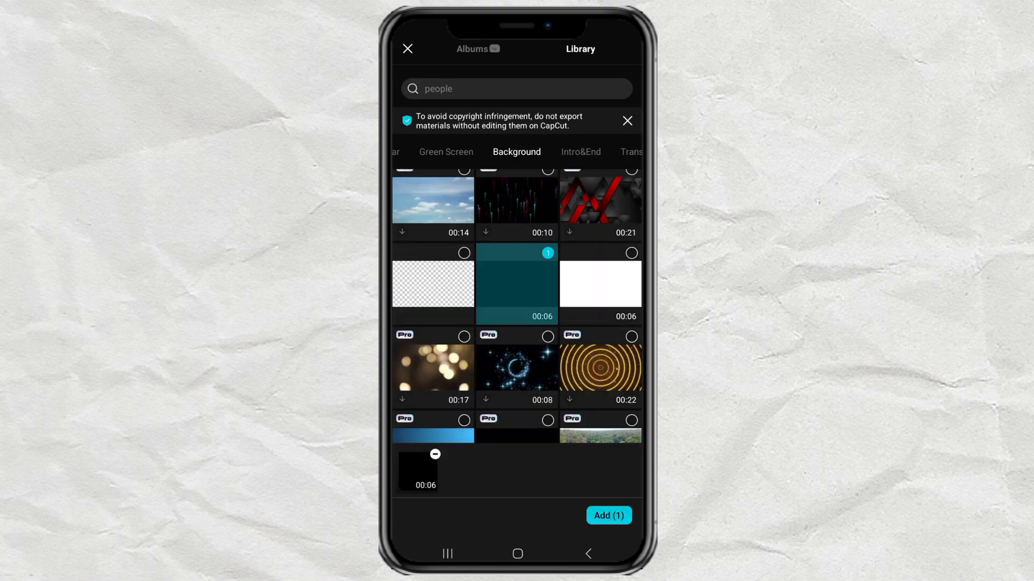
left_click(609, 515)
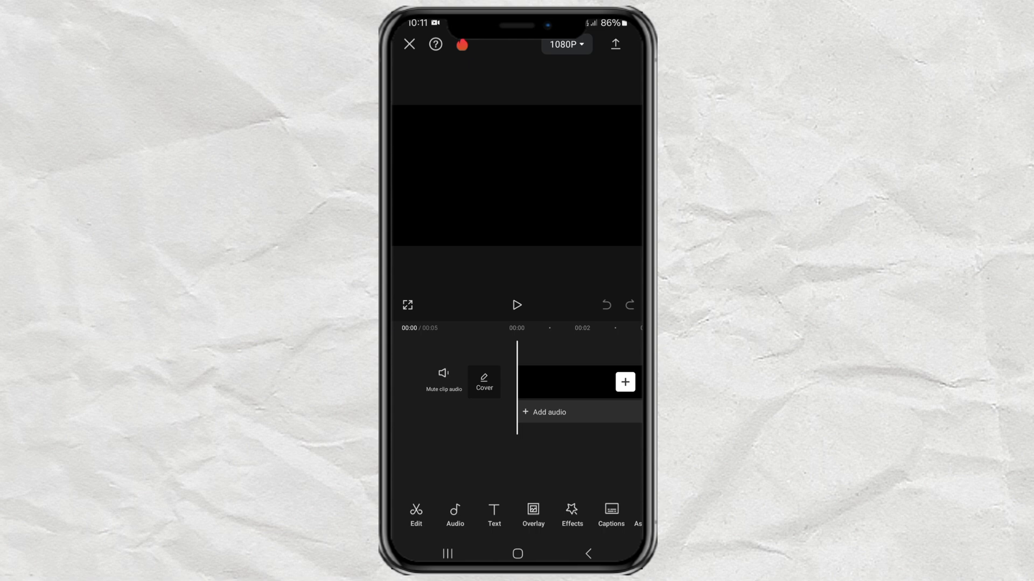
Search the device's own audio files for 'lazy' in the Sounds browser
left_click(454, 515)
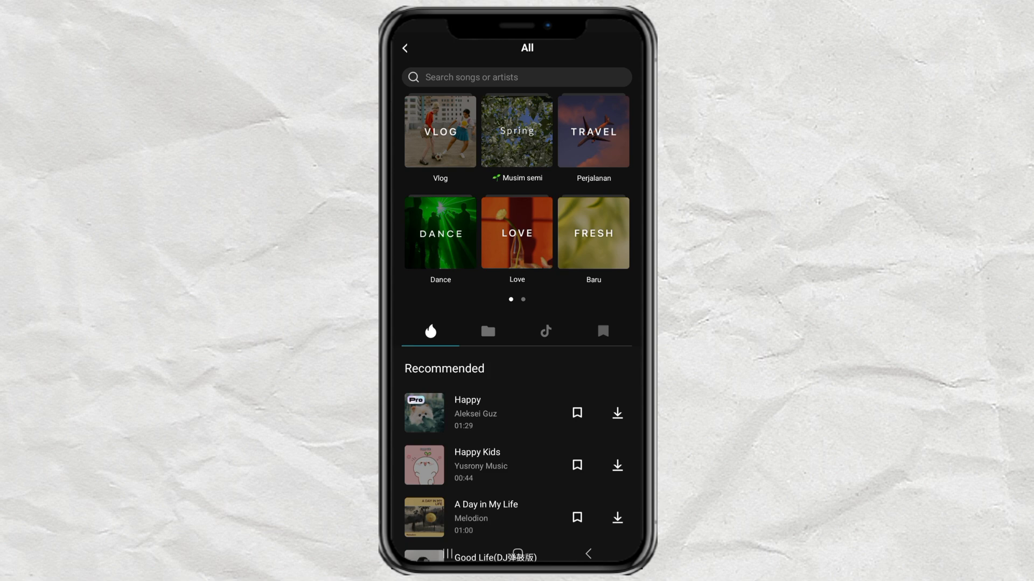
left_click(487, 331)
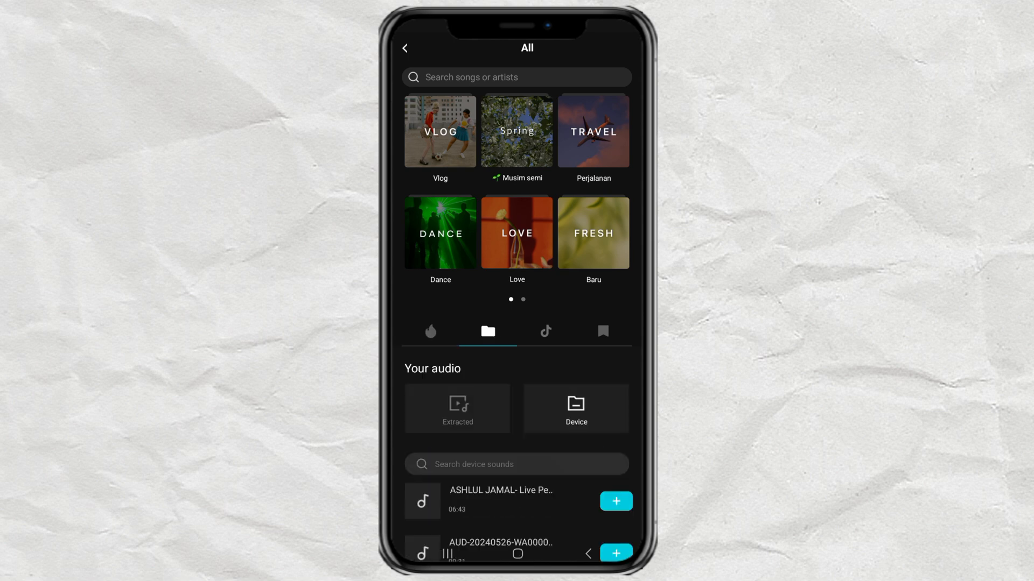
left_click(517, 464)
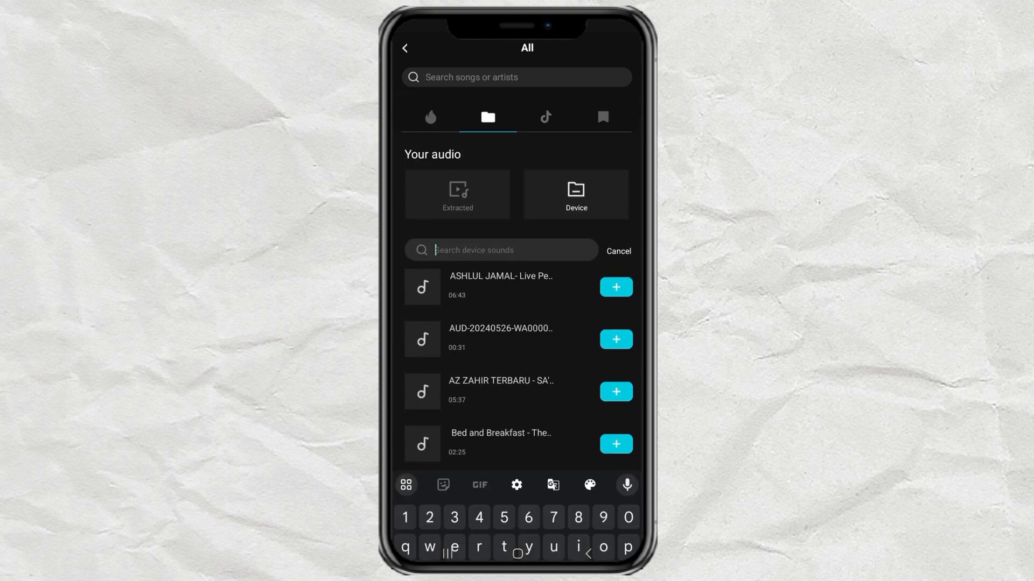
type("lazy")
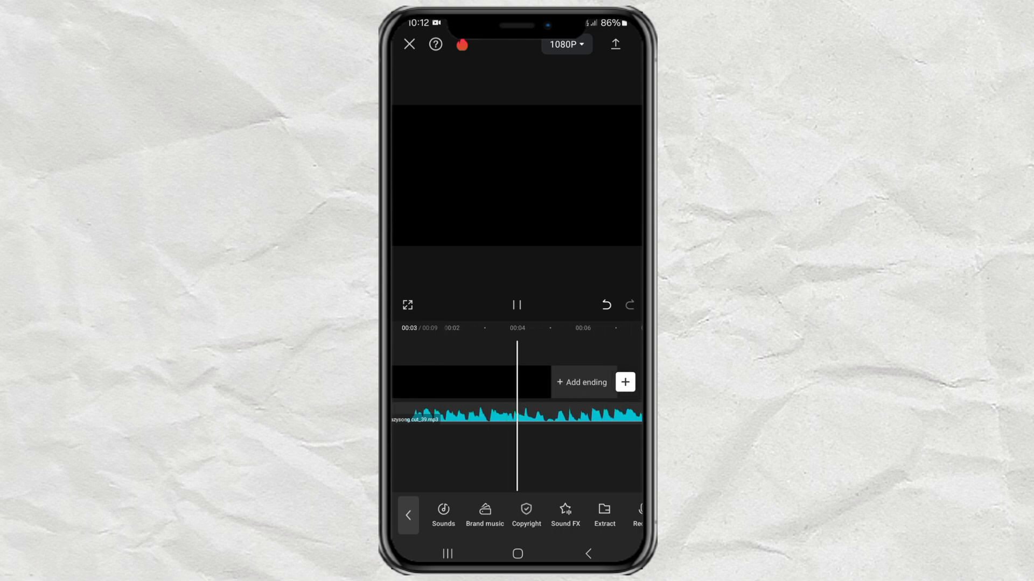
Select the imported lazy song clip on the timeline to show its audio tools
left_click(516, 415)
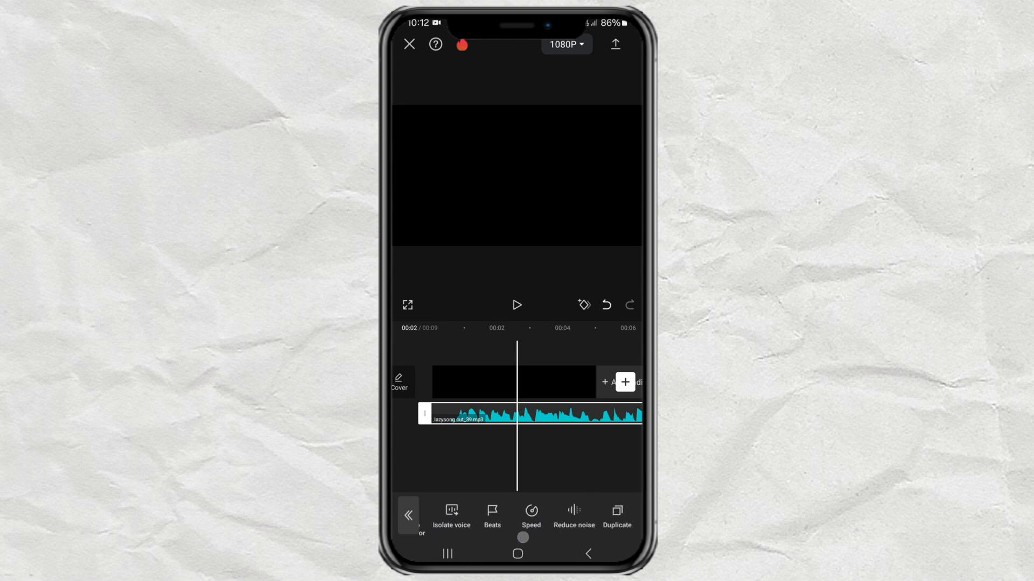
Preview Keep voice in Isolate voice, then apply Remove voice to strip the song's vocals
left_click(450, 516)
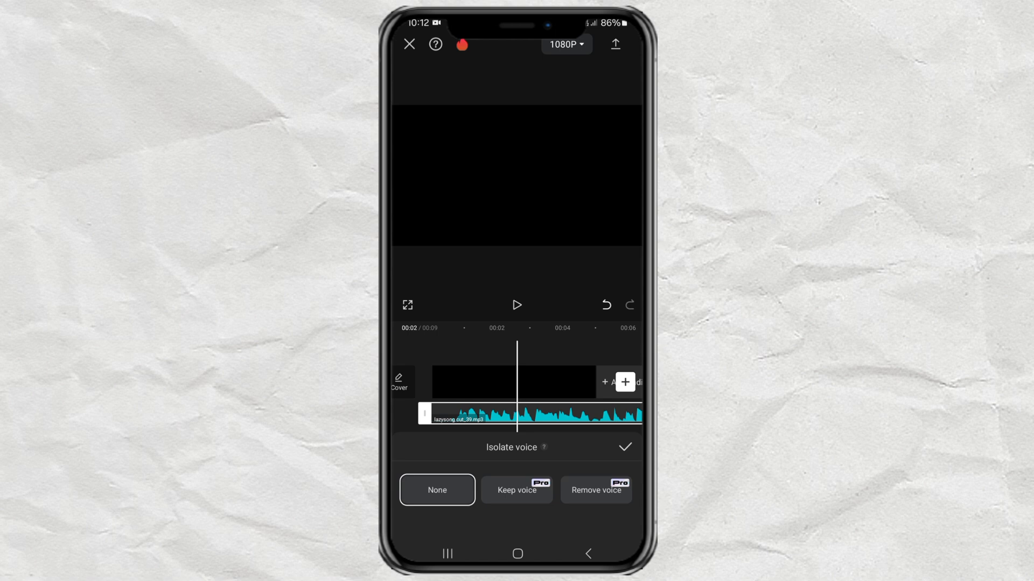
left_click(516, 490)
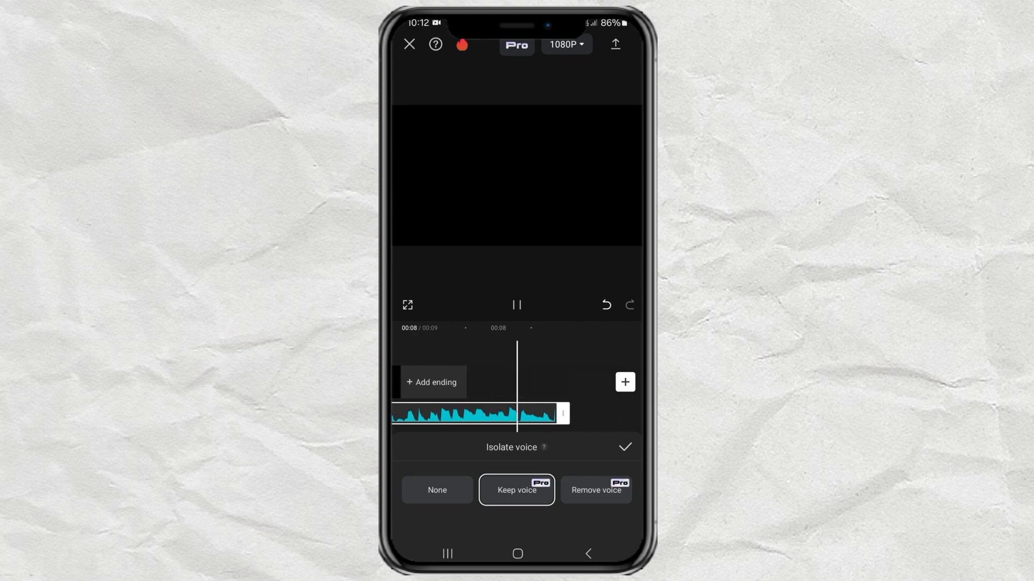
left_click(517, 305)
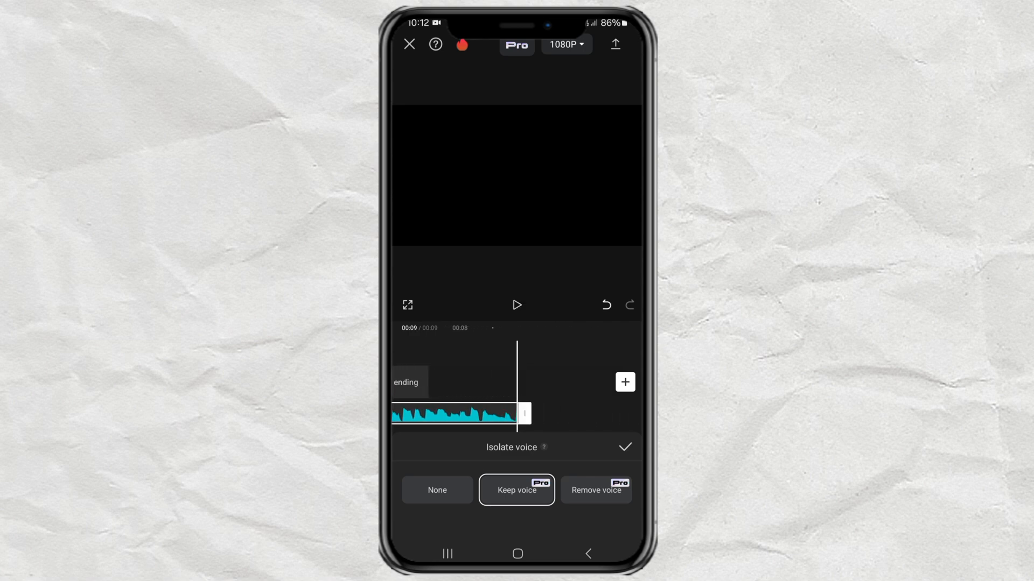
left_click(596, 490)
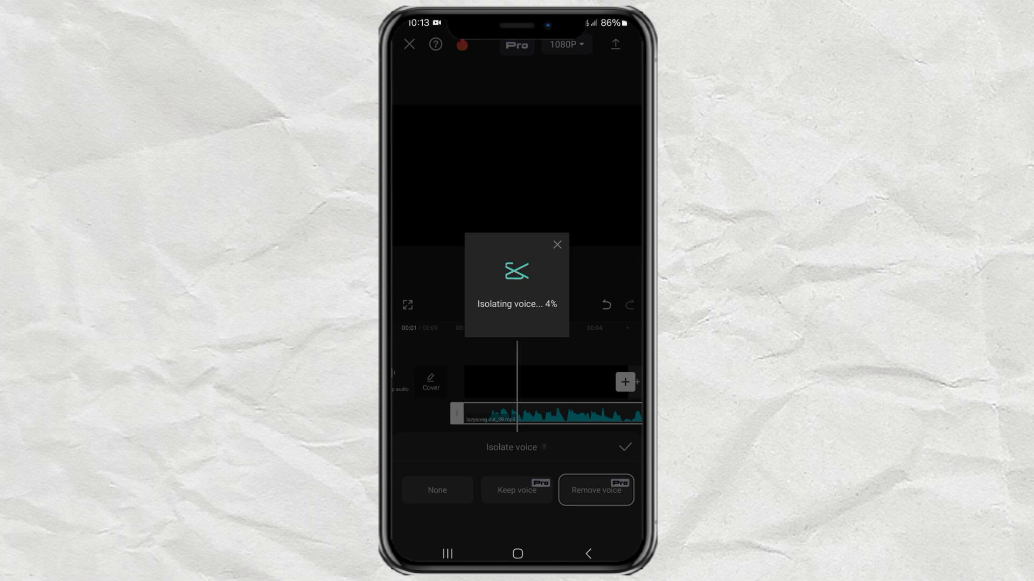